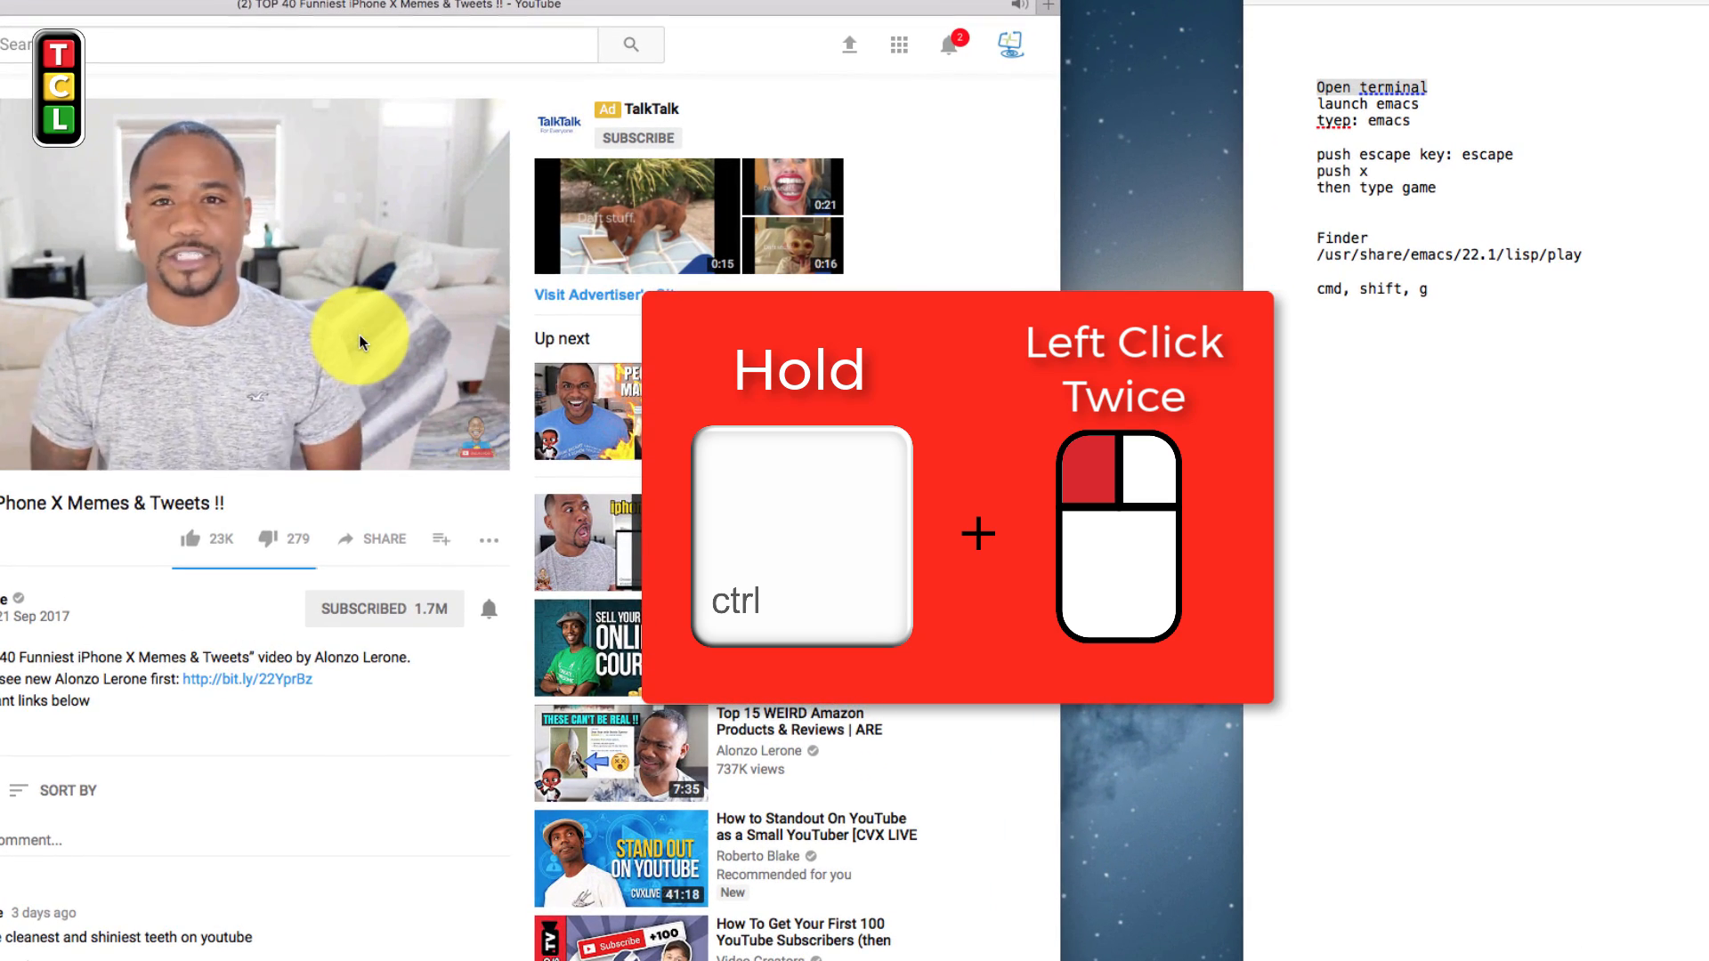
Pop the YouTube video out with Enter Picture in Picture from its context menu
right_click(359, 344)
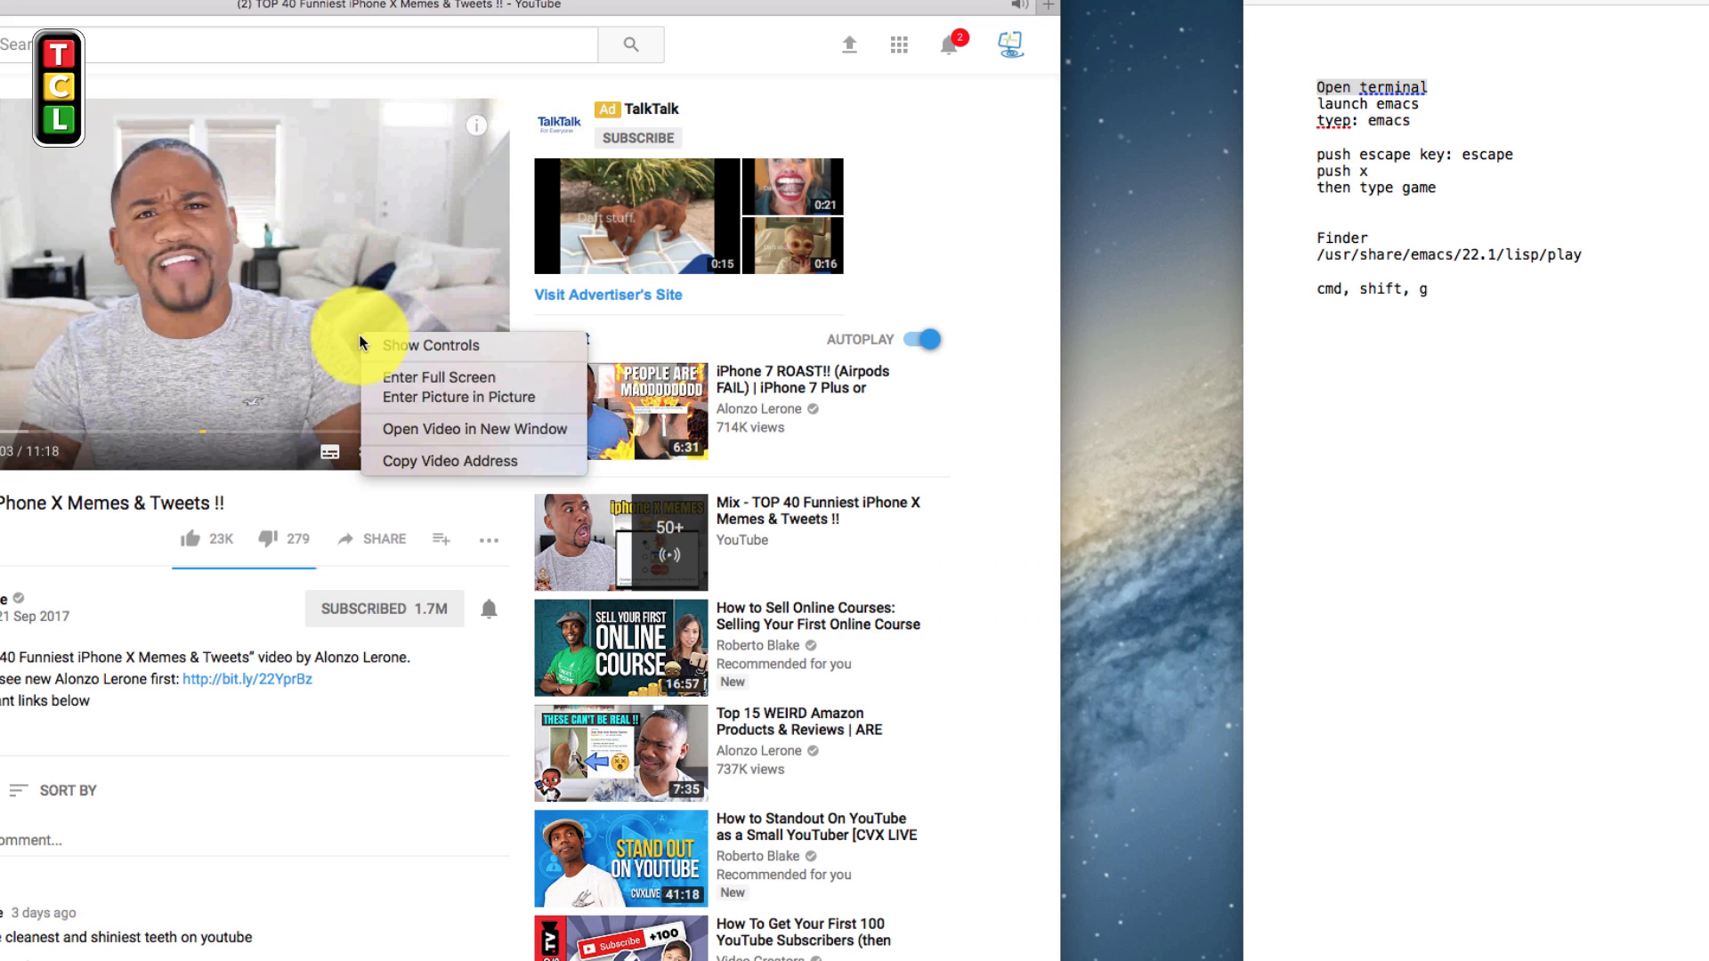
mouse_move(506, 404)
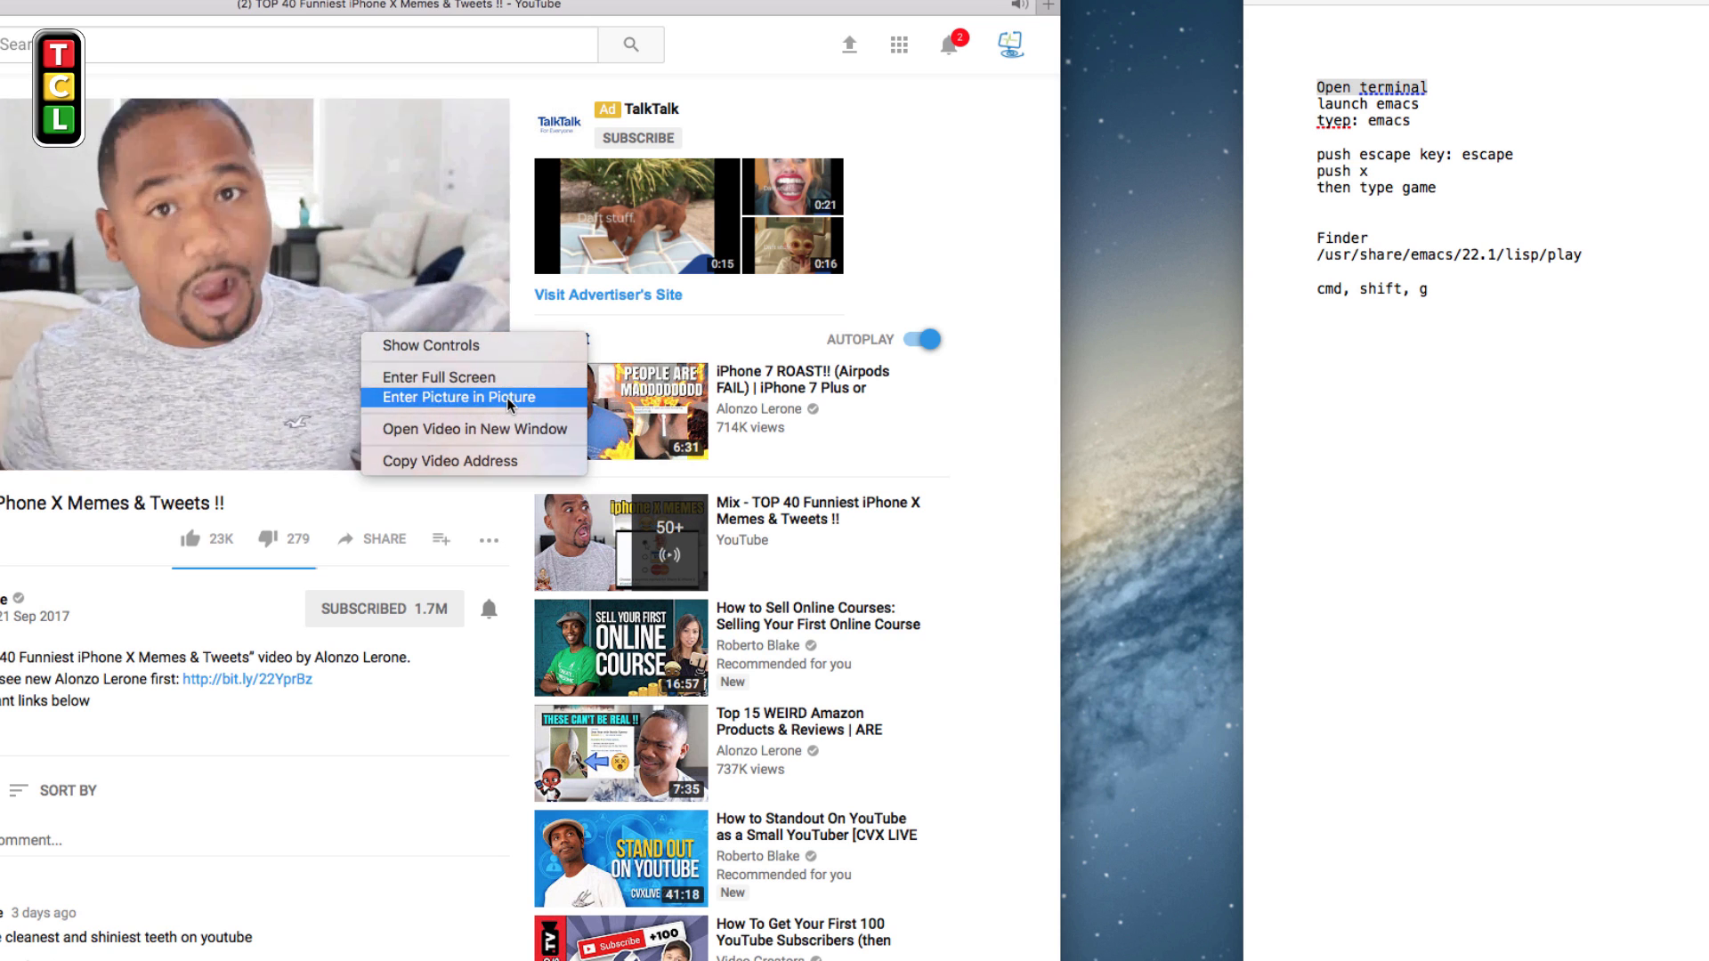
click(457, 397)
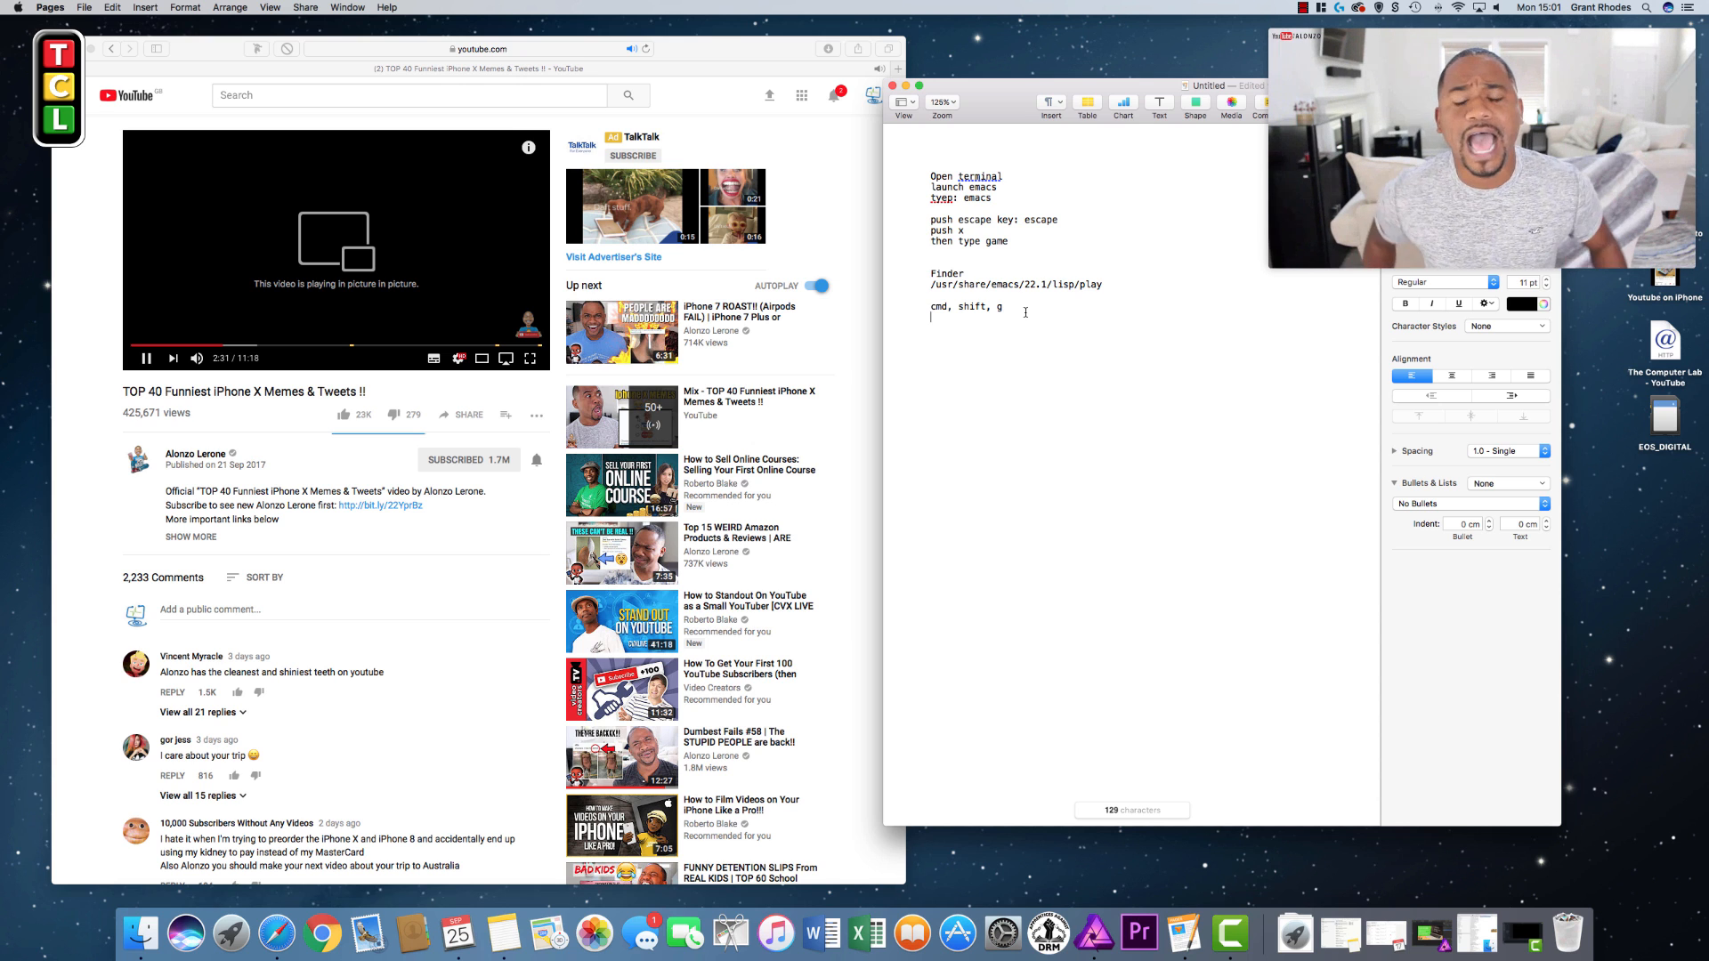
Type 'hello' at the bottom of the Pages emacs notes
text(hello)
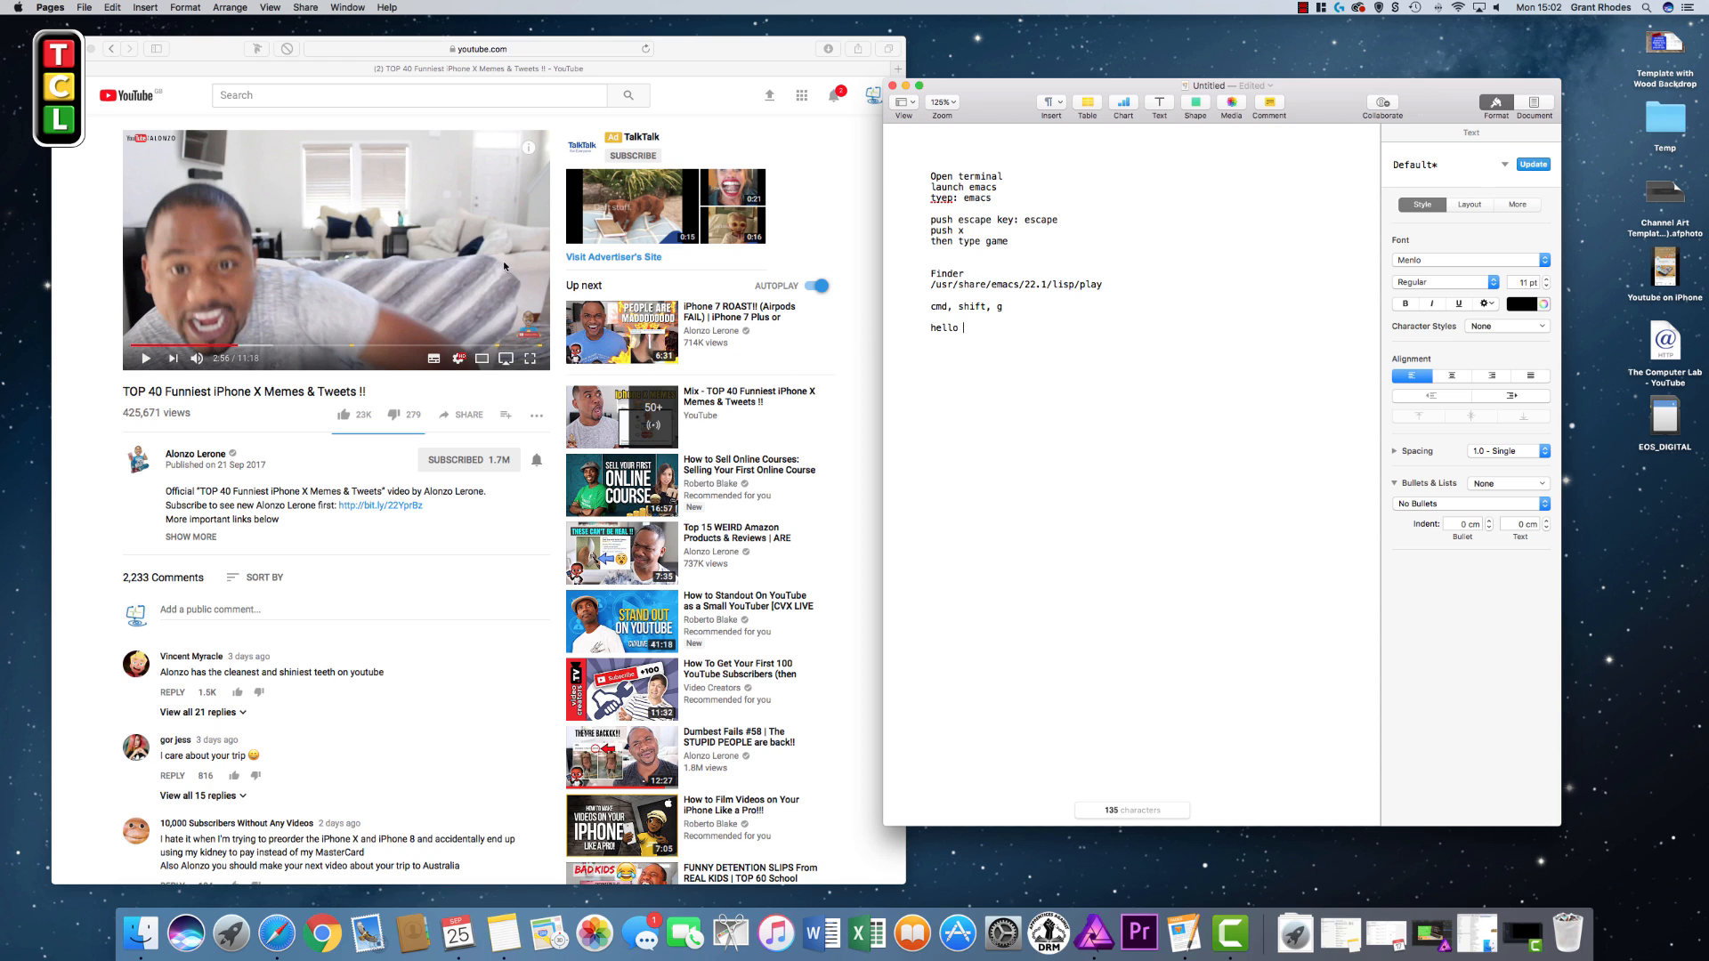
mouse_move(136, 360)
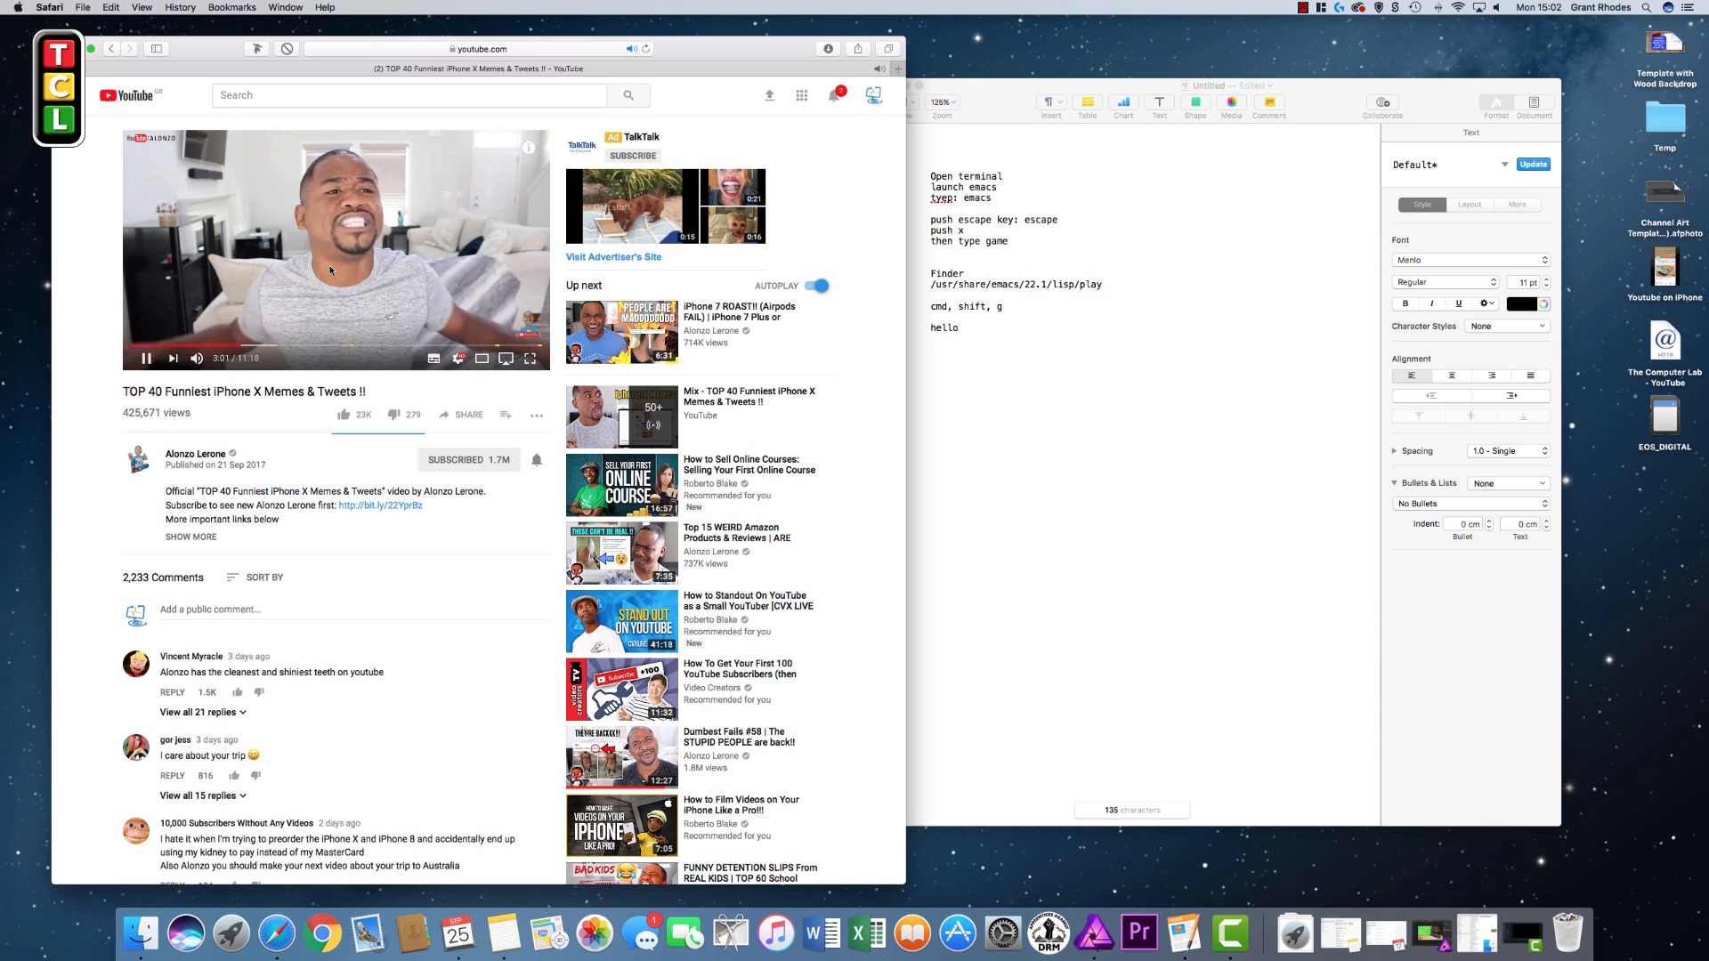
Right-click the YouTube video in the Safari page to bring up its viewing options
right_click(330, 271)
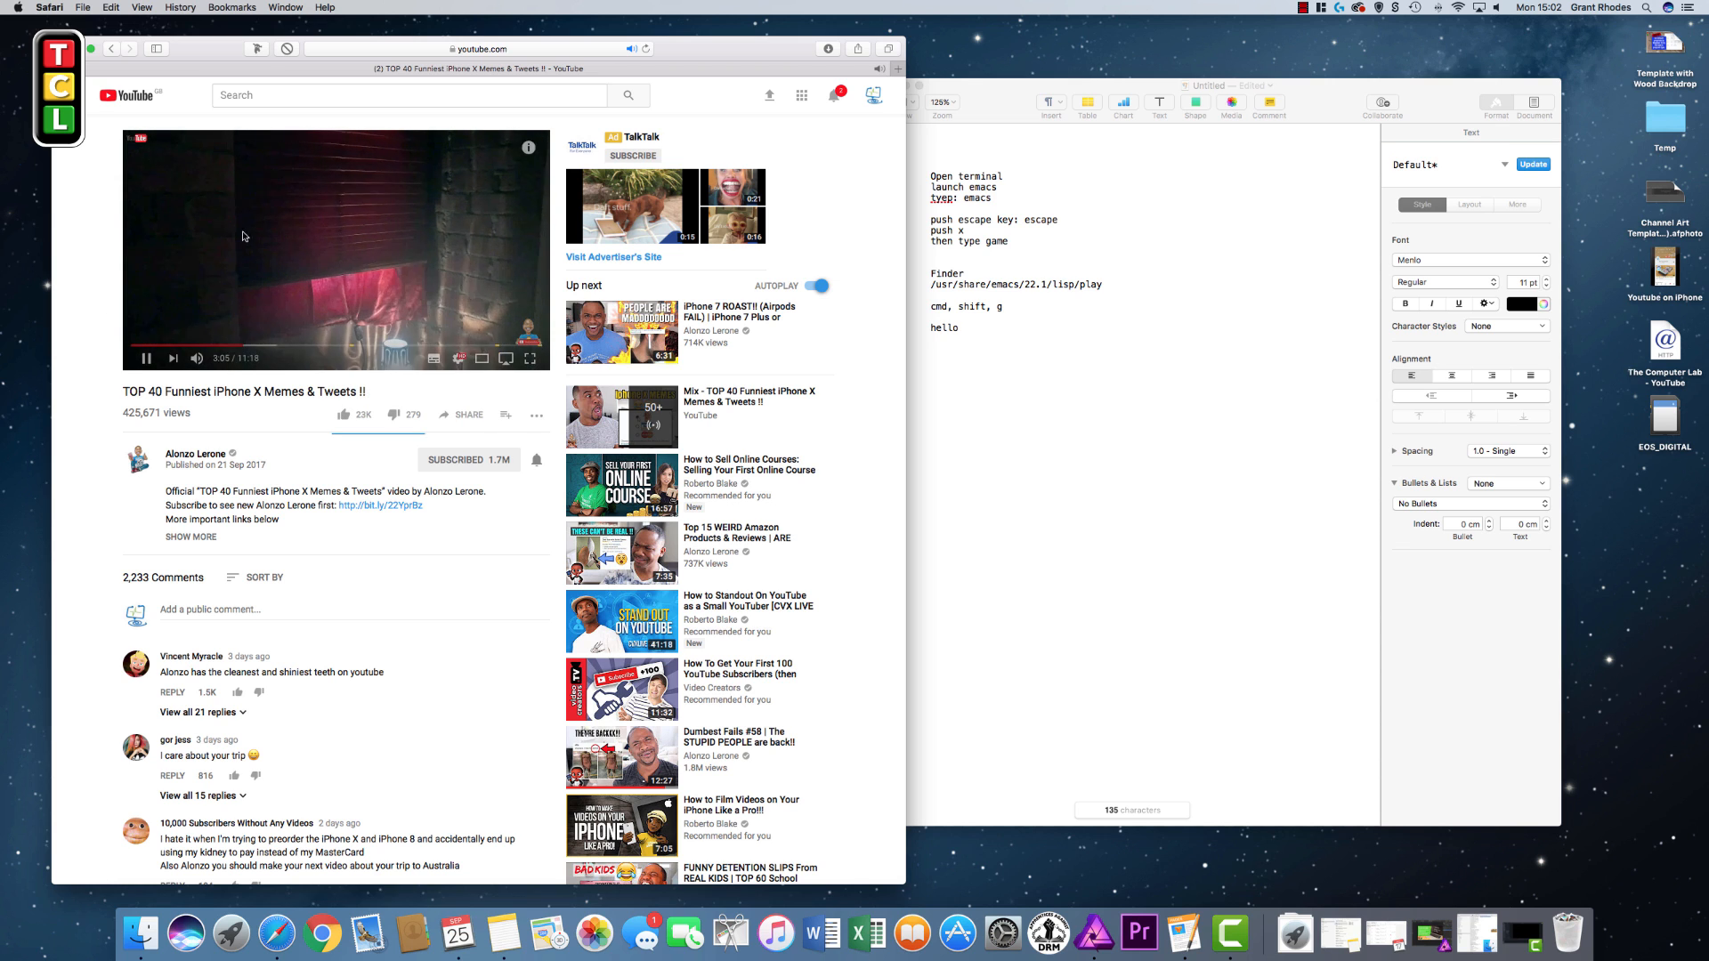
right_click(244, 237)
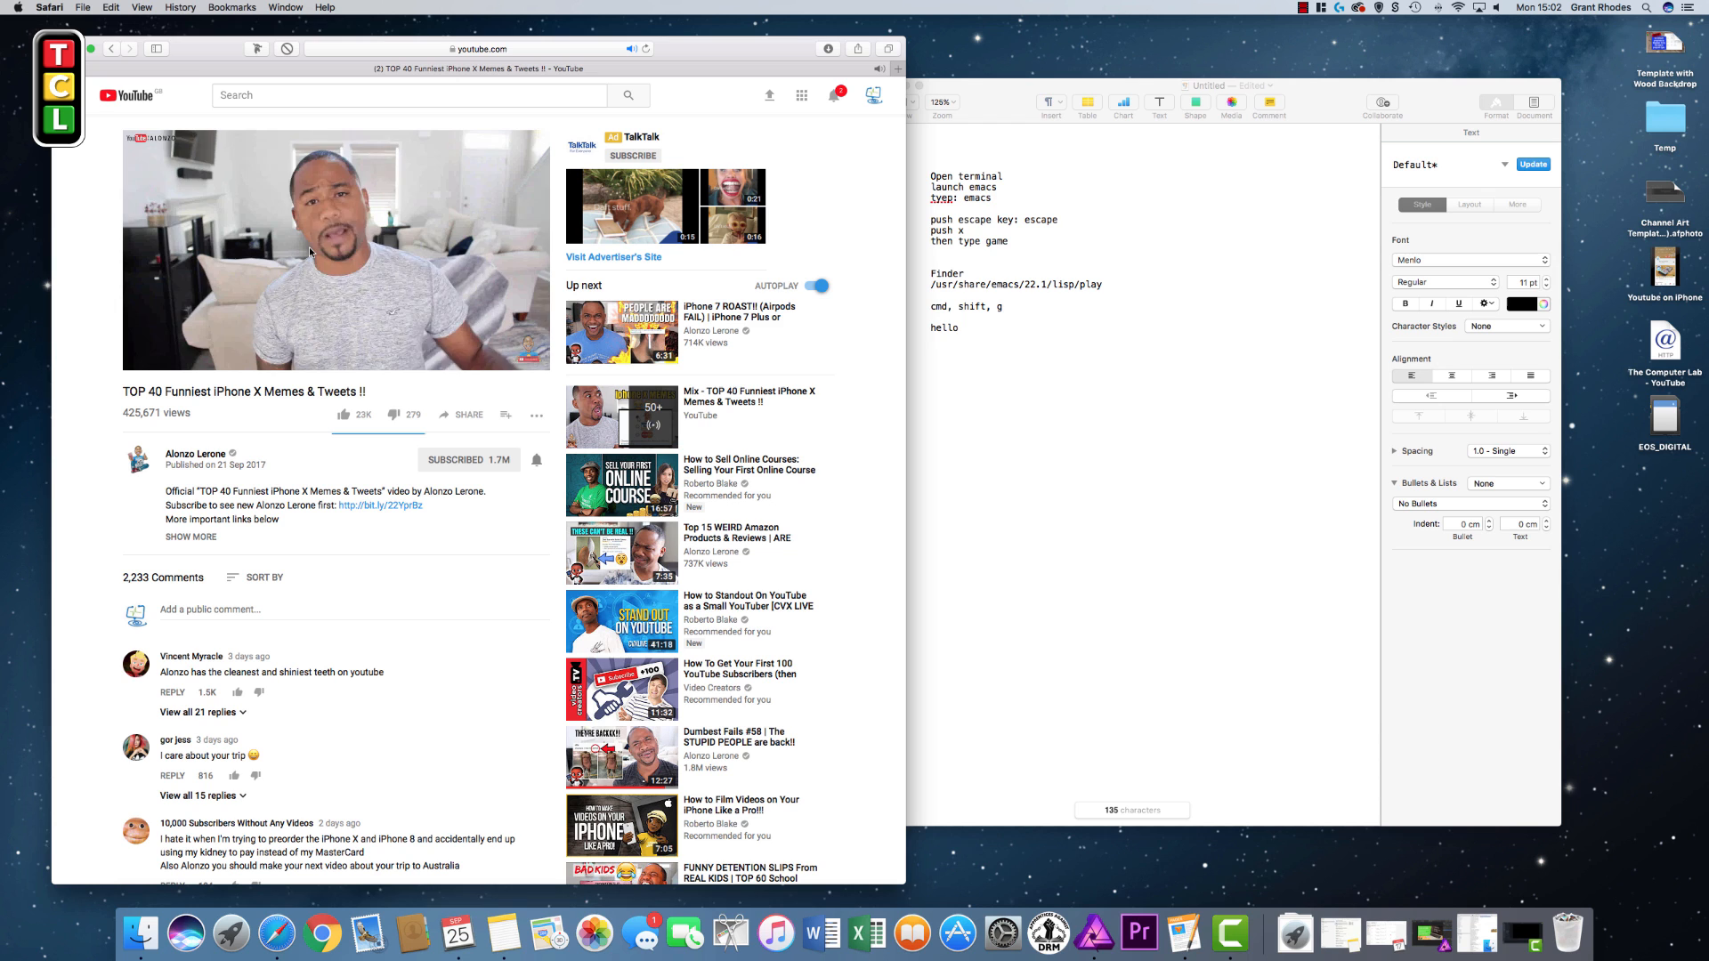
Choose Enter Picture in Picture from the video's context menu again
right_click(335, 249)
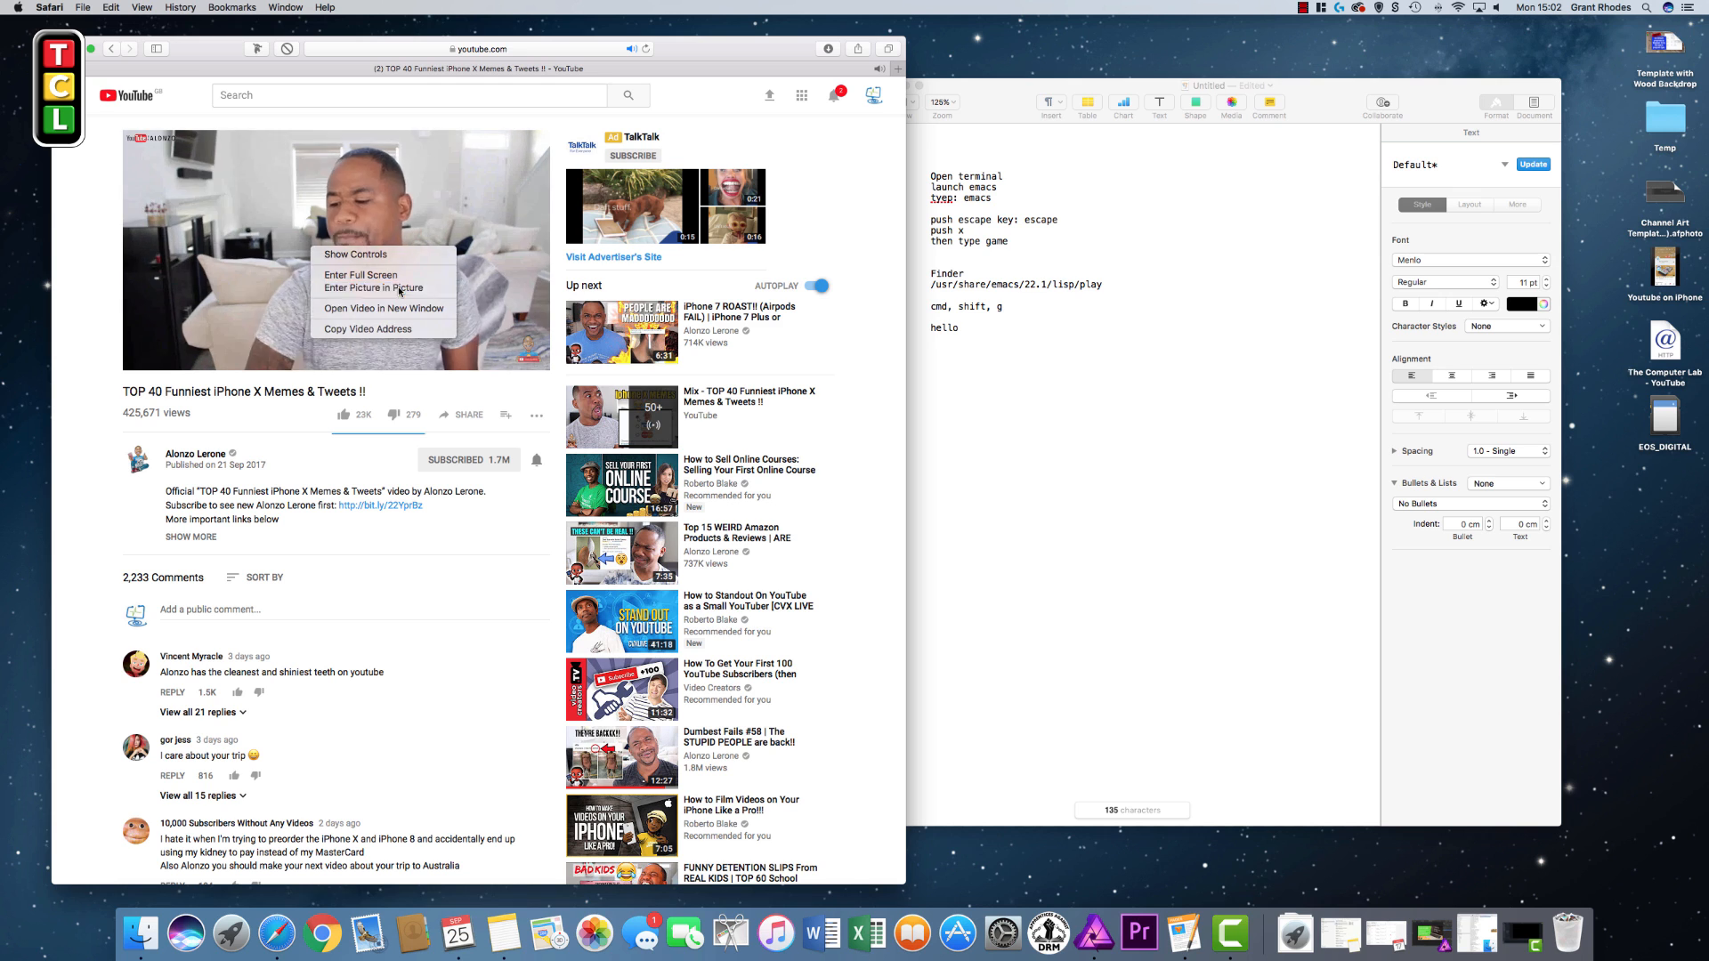
click(374, 287)
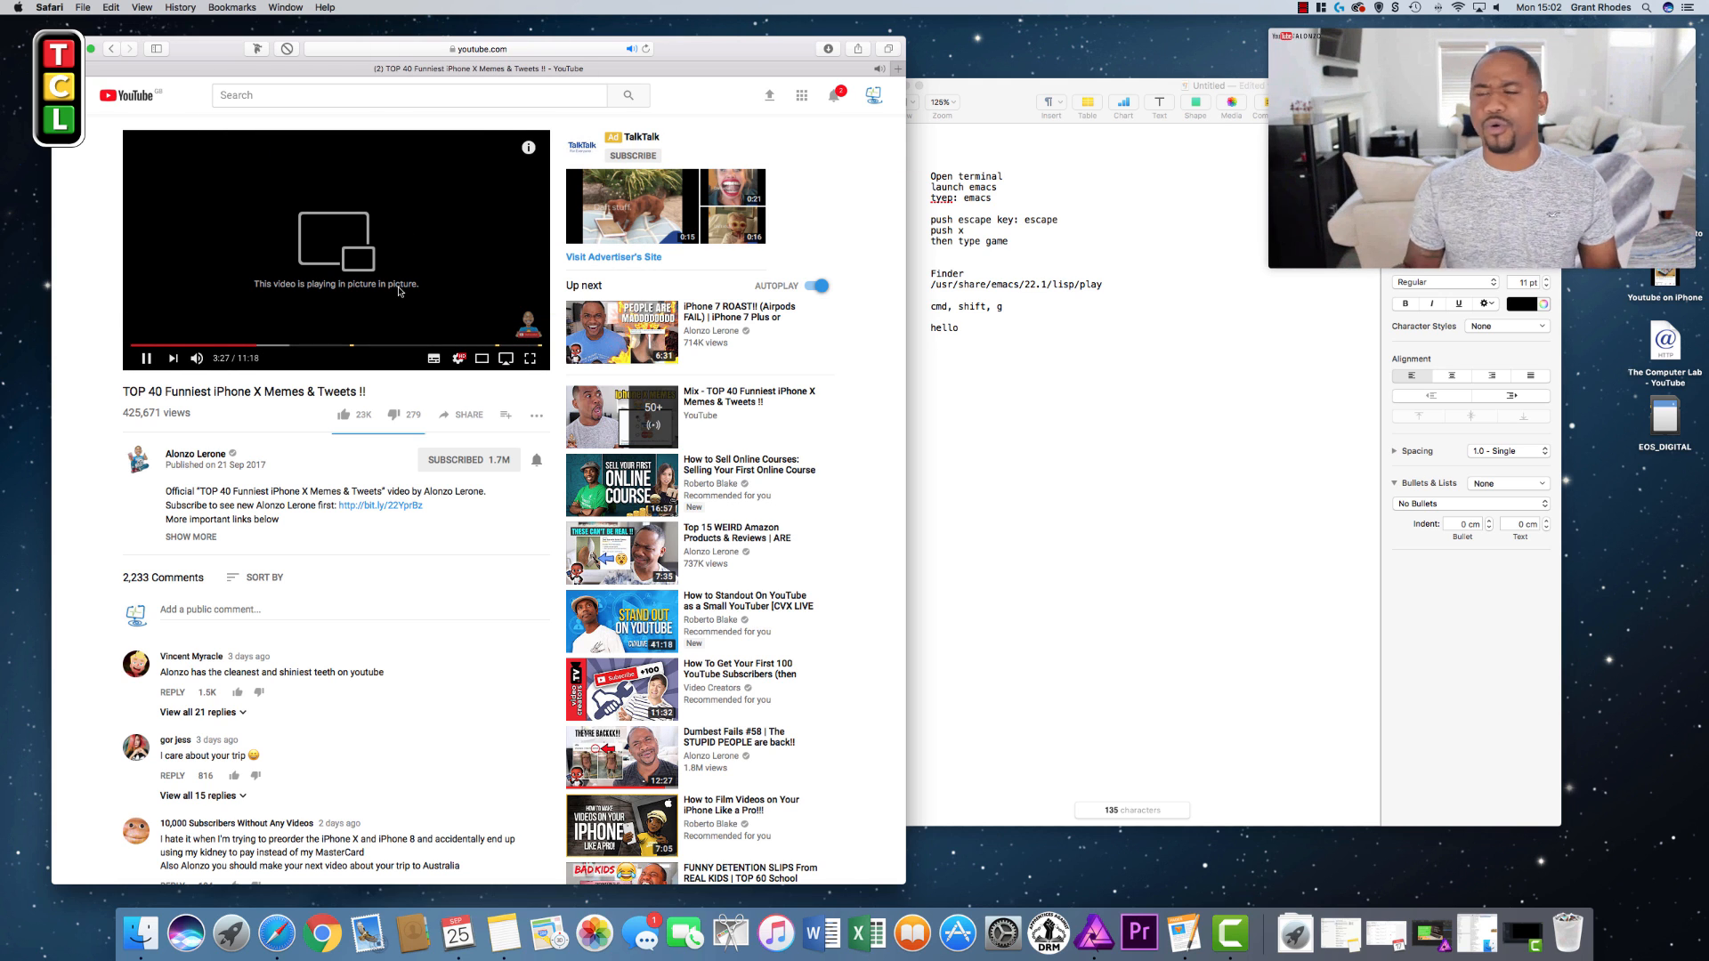